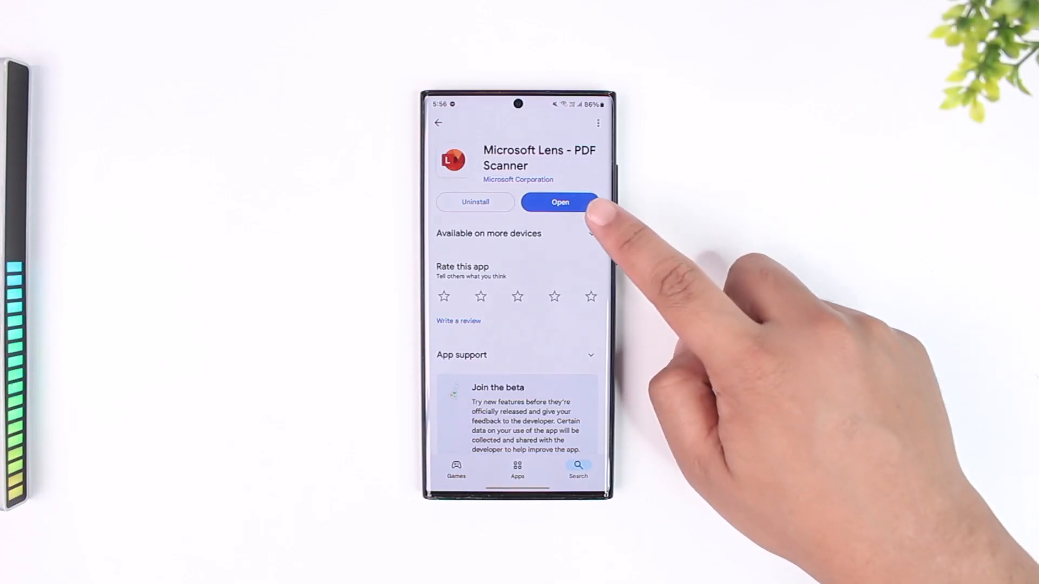
Launch Microsoft Lens from its Google Play Store page and pick a gallery photo
left_click(559, 202)
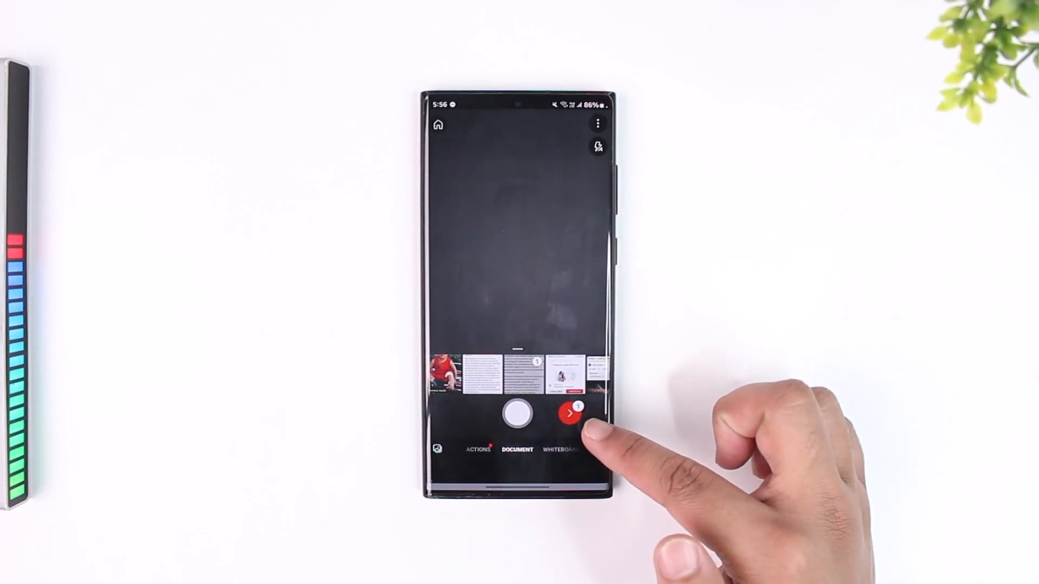
Import the selected gallery photo as a single scanned page for review
left_click(569, 413)
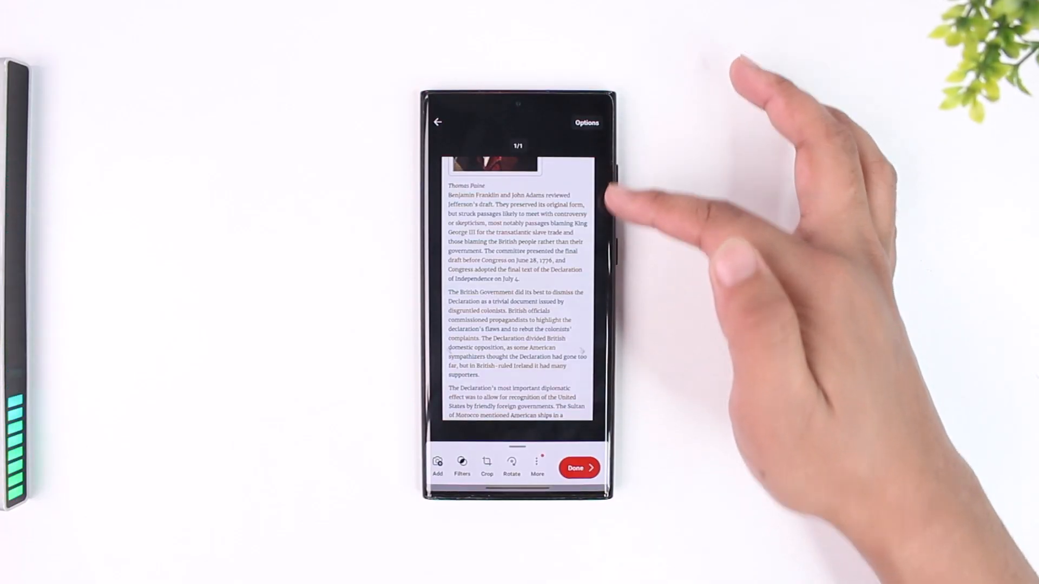
left_click(537, 463)
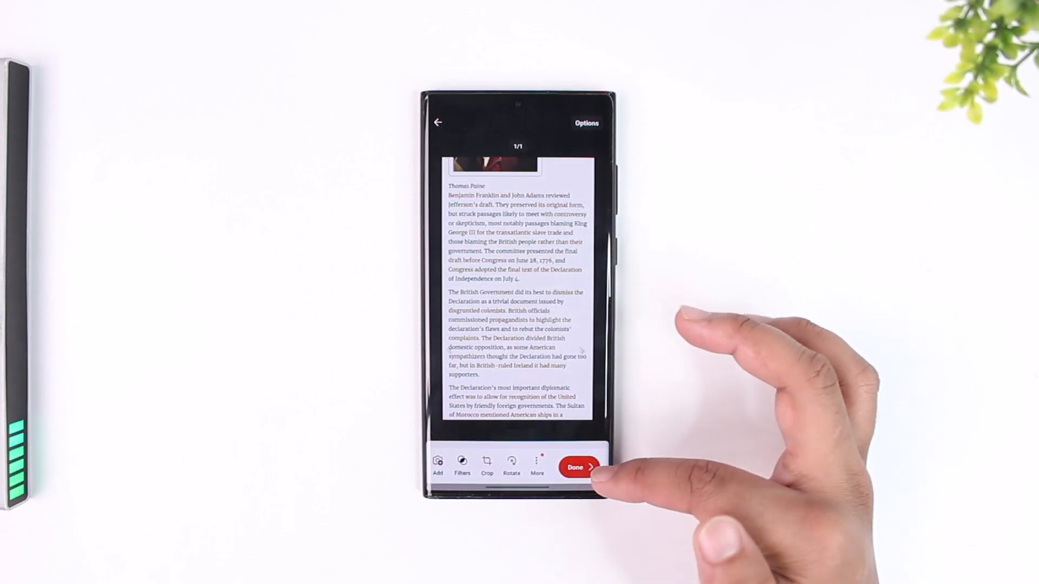
Finish the scan, choose PDF as the save destination, and save it to Documents/Office Lens
left_click(577, 467)
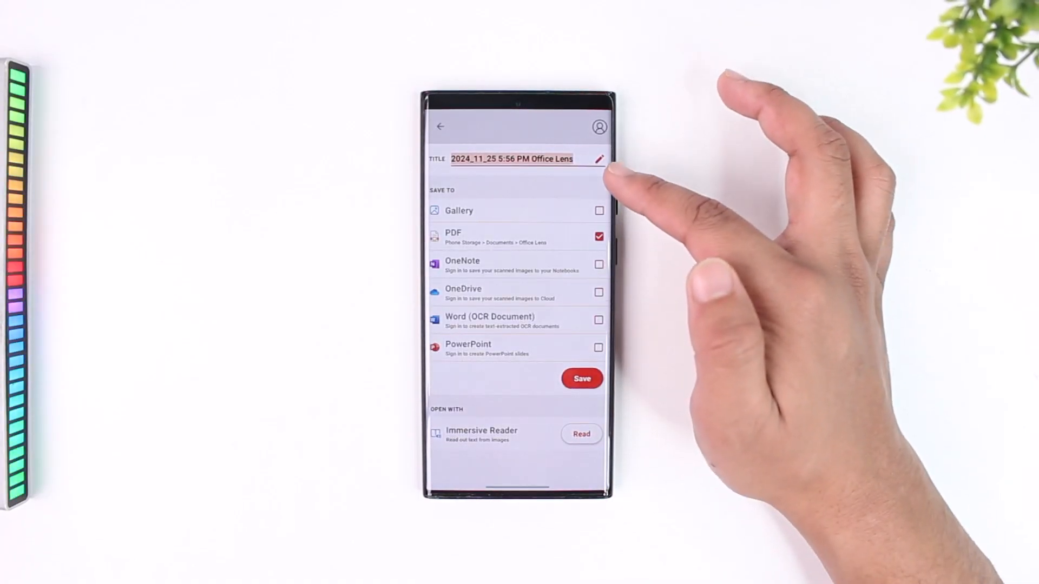
left_click(598, 236)
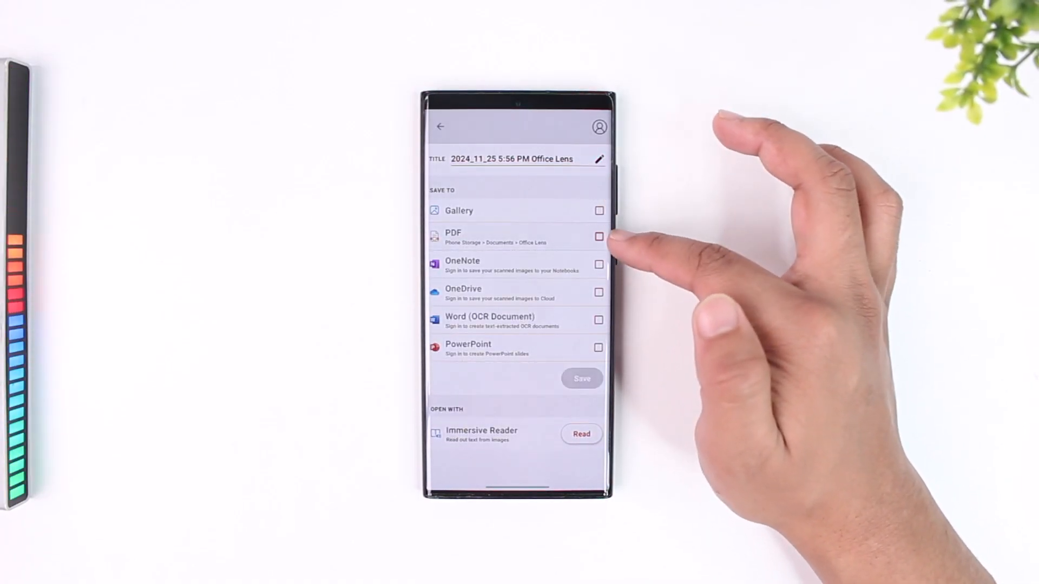
left_click(599, 237)
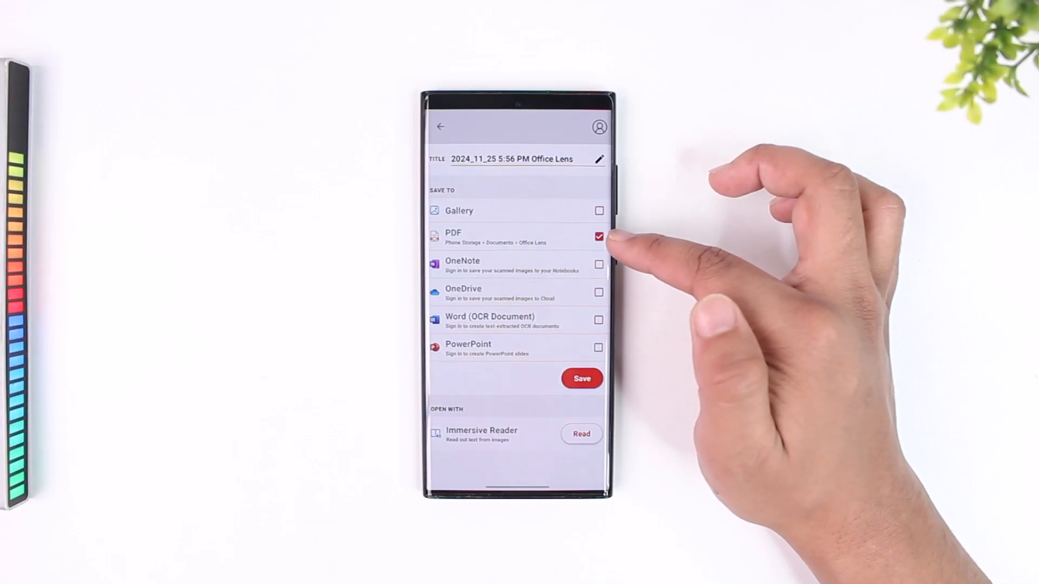
left_click(598, 237)
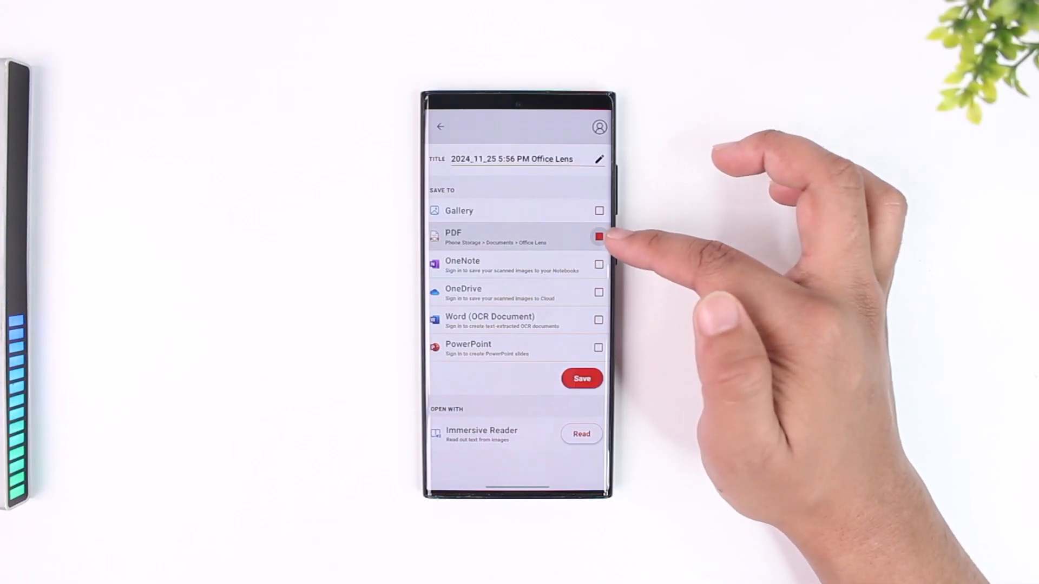
left_click(598, 236)
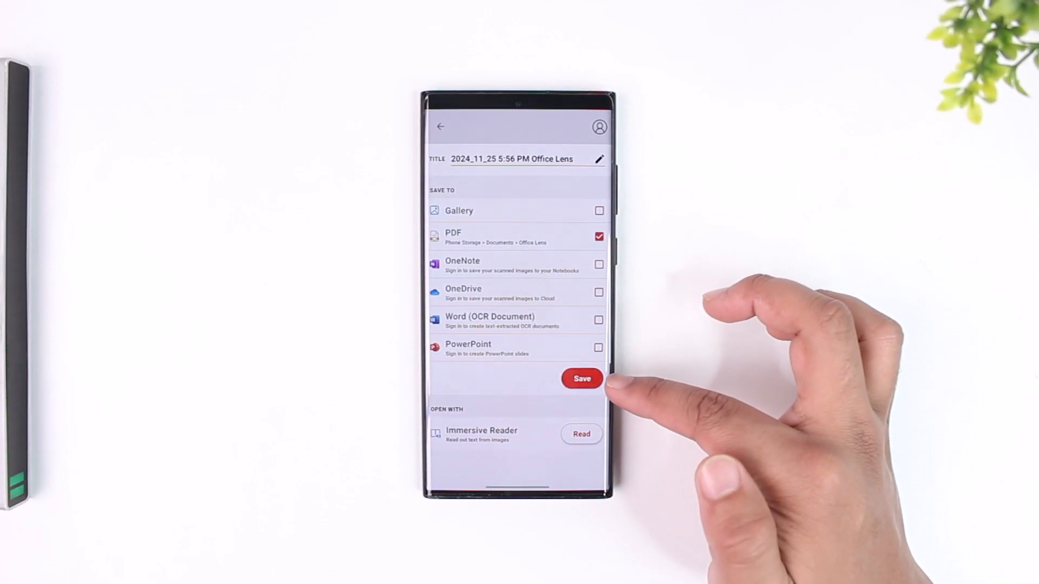